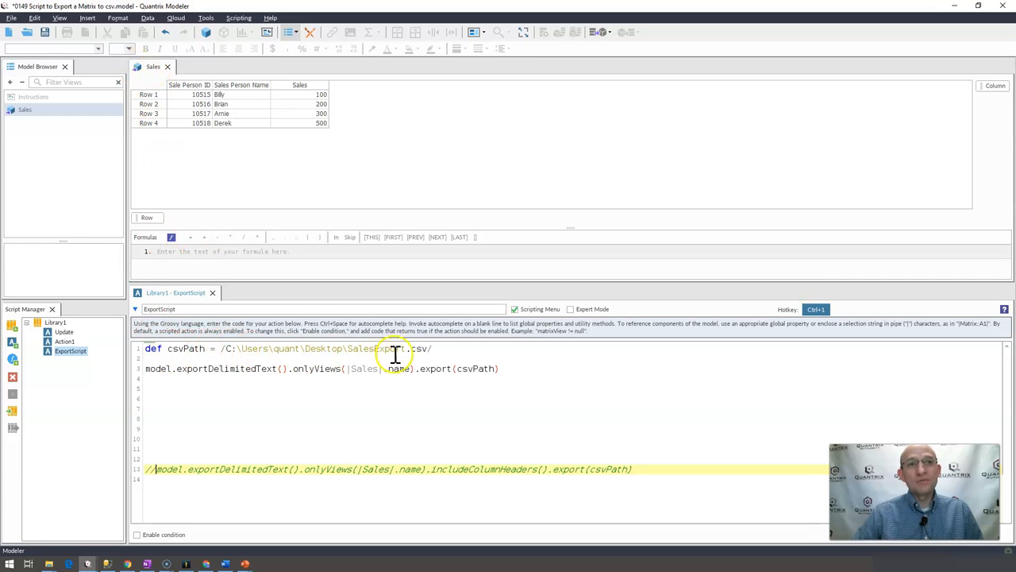
{"action": "mouse_move", "coordinate": [337, 407]}
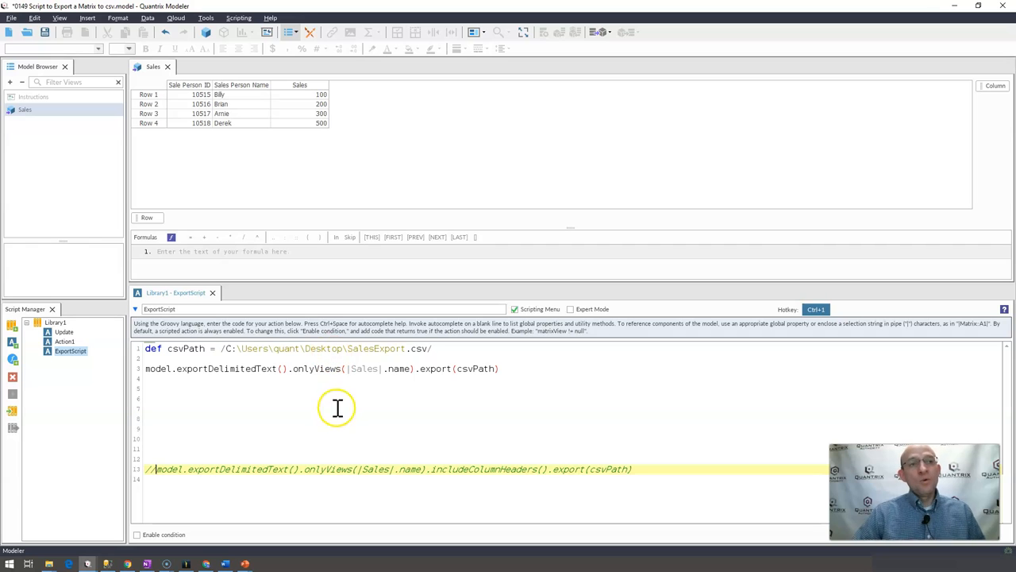
{"action": "mouse_move", "coordinate": [270, 362]}
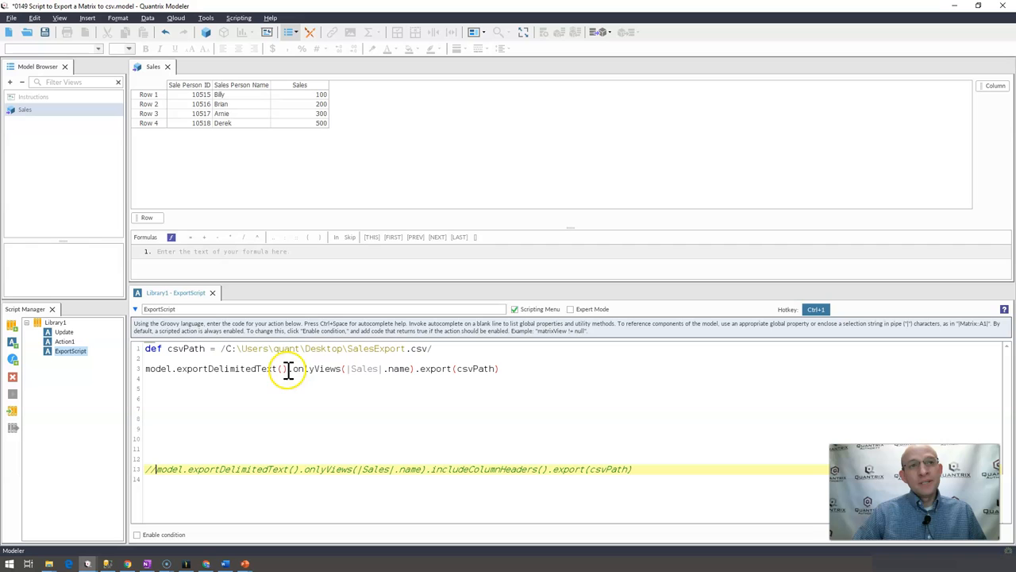
{"action": "mouse_move", "coordinate": [519, 368]}
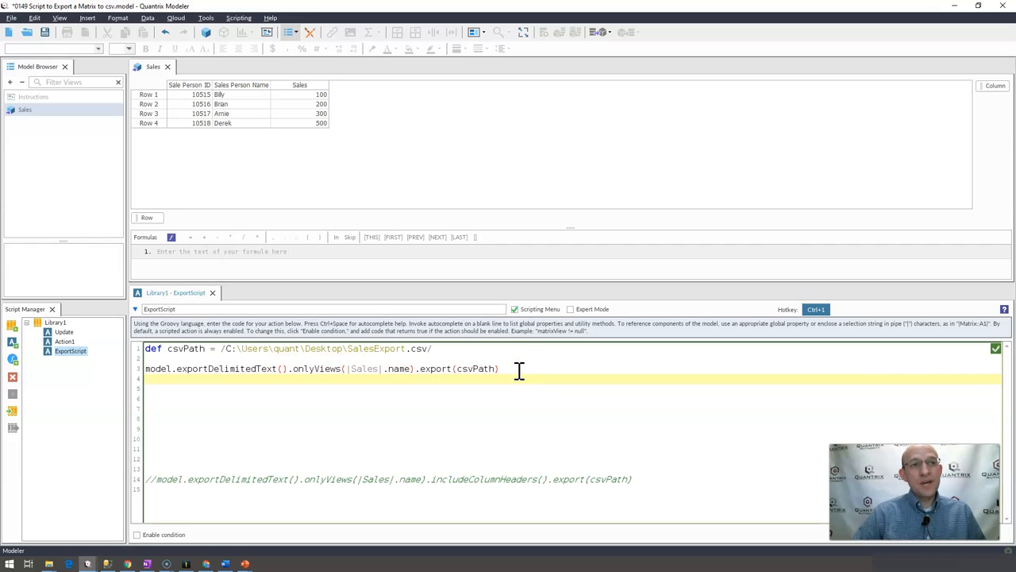
Begin the second line as model.exportDelimitedText().onlyViews([Sales].name) using autocomplete.
{"action": "type", "text": "n"}
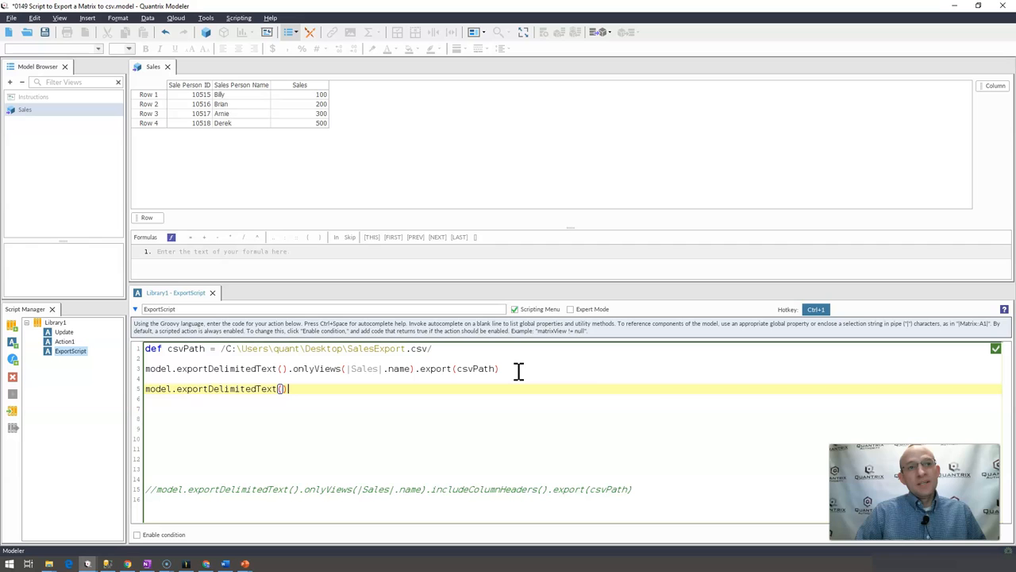
{"action": "type", "text": "onlyViews("}
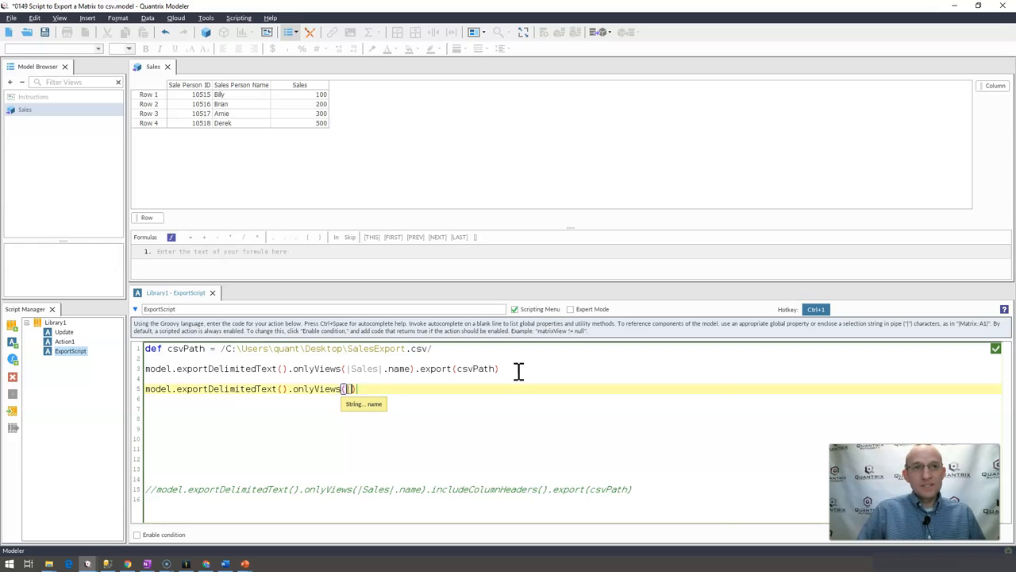
{"action": "type", "text": "Sales"}
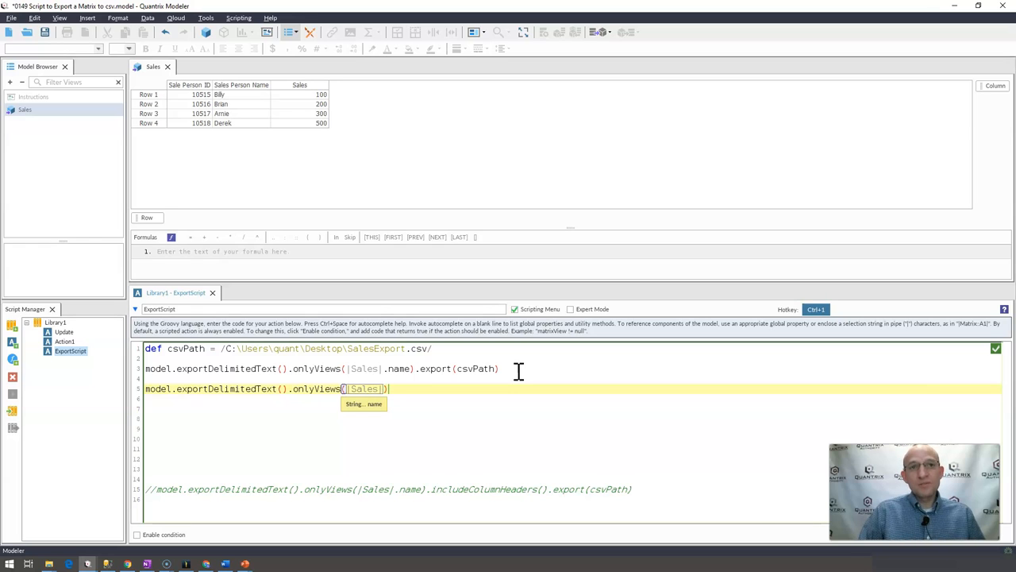
{"action": "type", "text": ".name"}
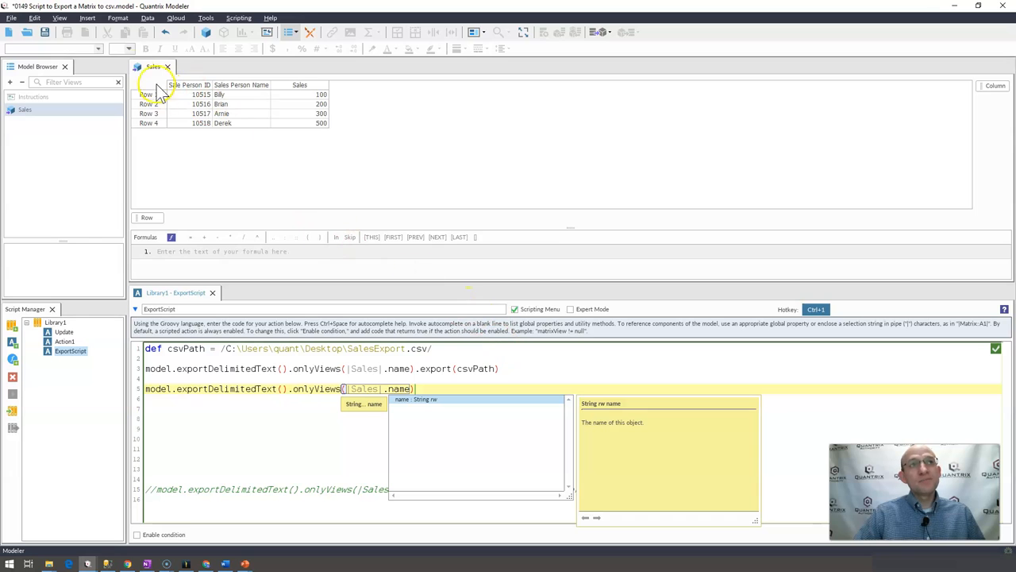
{"action": "mouse_move", "coordinate": [355, 387]}
{"action": "type", "text": ".includeColumnHeaders"}
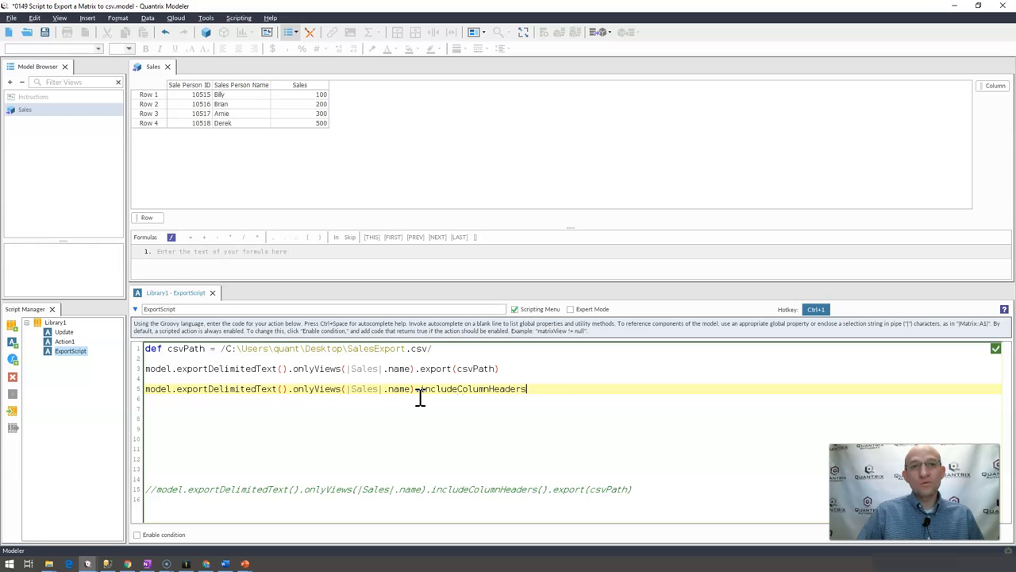
Finish the line with .includeColumnHeaders().export(csvPath) after clearing the partial text.
{"action": "key", "text": "Backspace"}
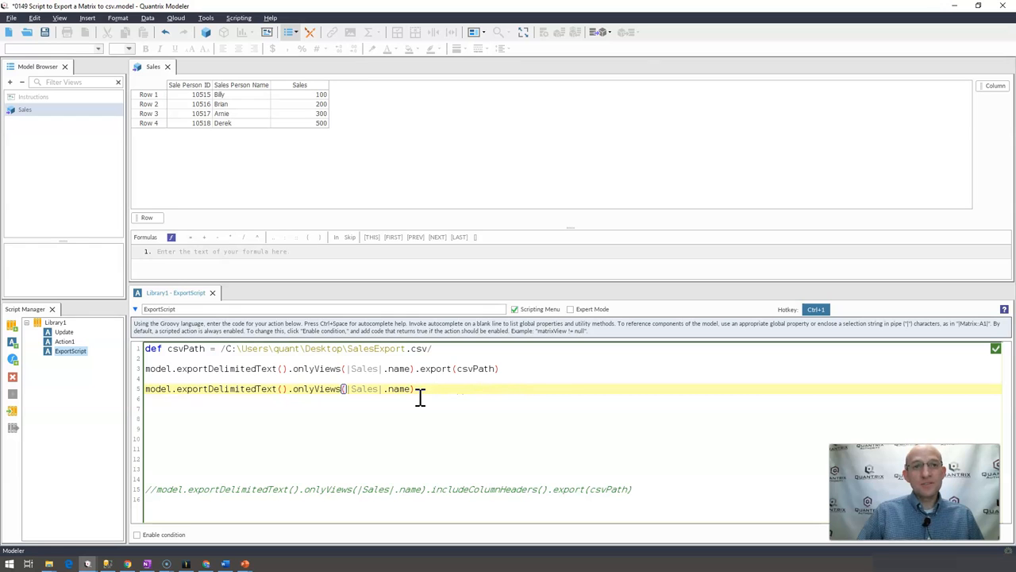
{"action": "type", "text": ".includeColumnHeaders("}
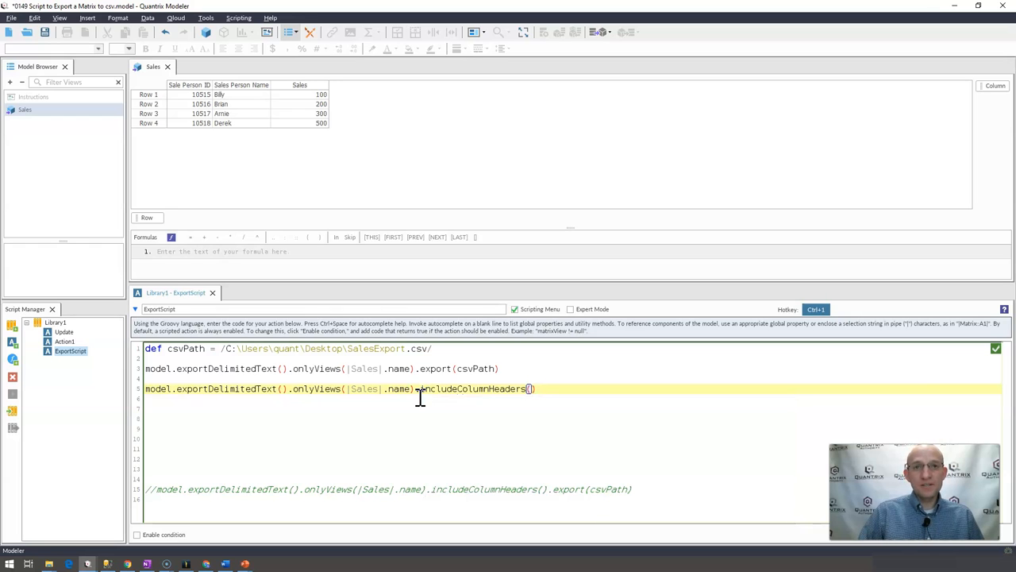
{"action": "type", "text": ".export(filename"}
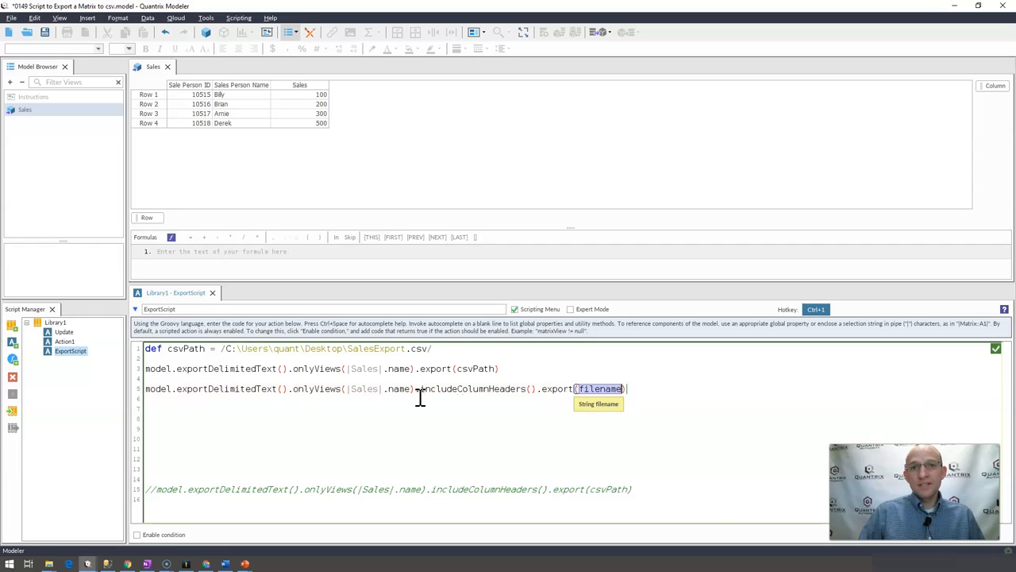
{"action": "type", "text": "csvPath"}
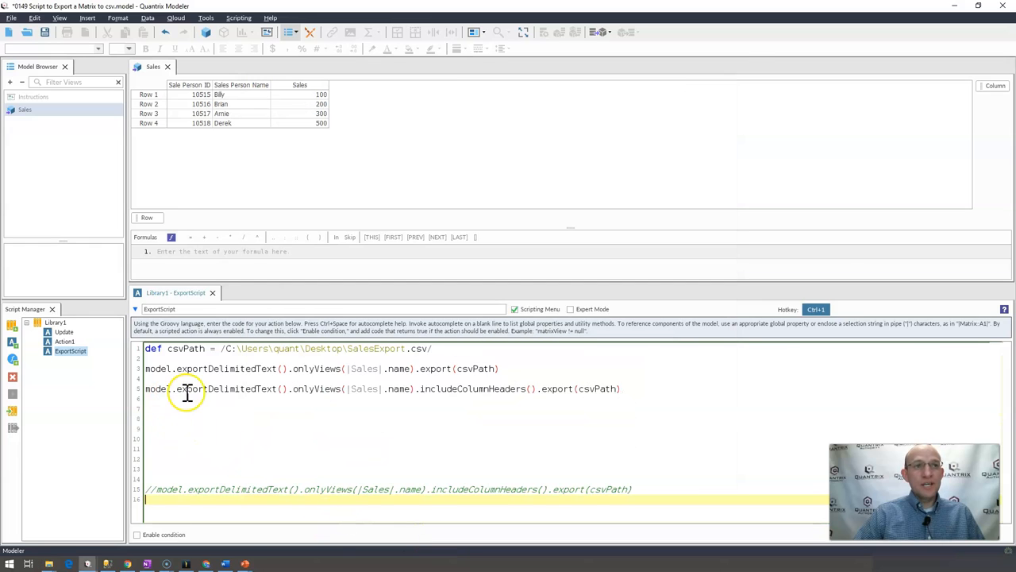
{"action": "mouse_move", "coordinate": [311, 378]}
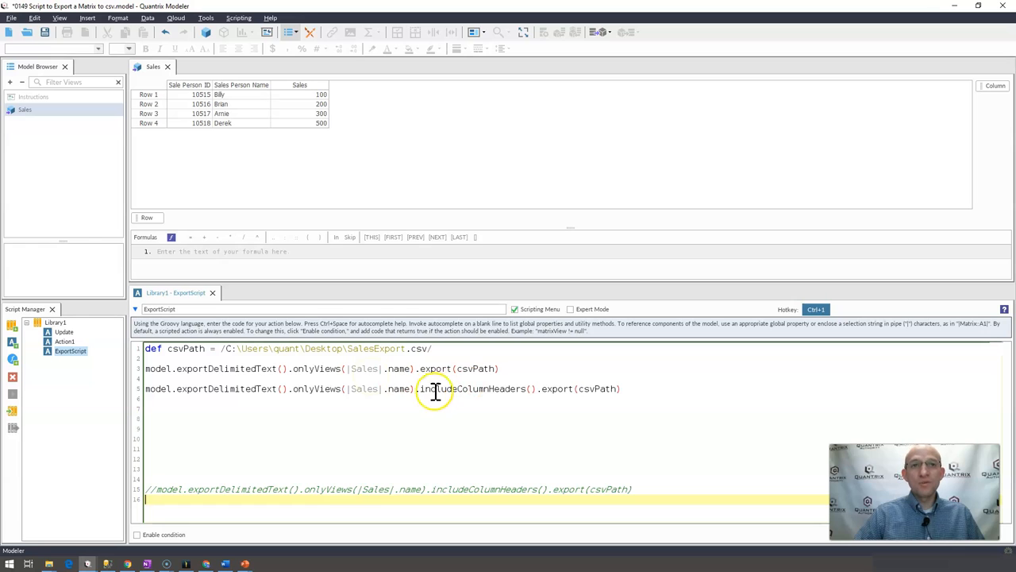
{"action": "mouse_move", "coordinate": [421, 369]}
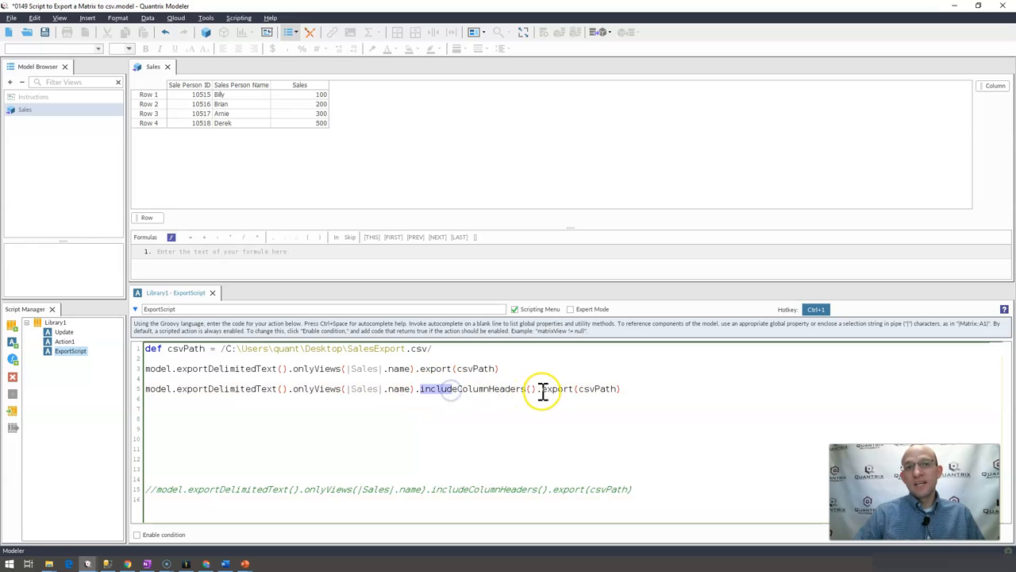
{"action": "mouse_move", "coordinate": [114, 369]}
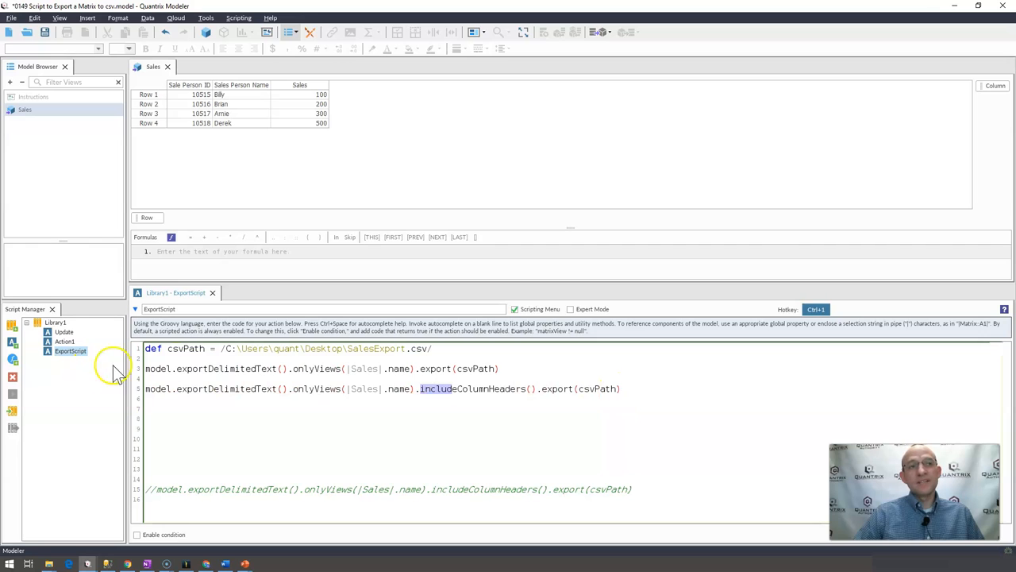
{"action": "mouse_move", "coordinate": [654, 555]}
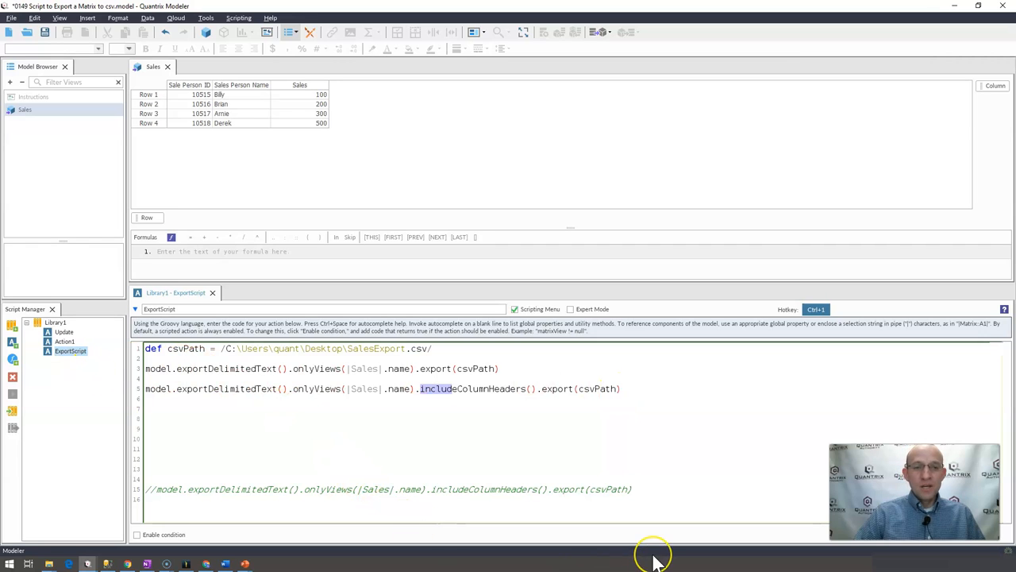
{"action": "mouse_move", "coordinate": [653, 549]}
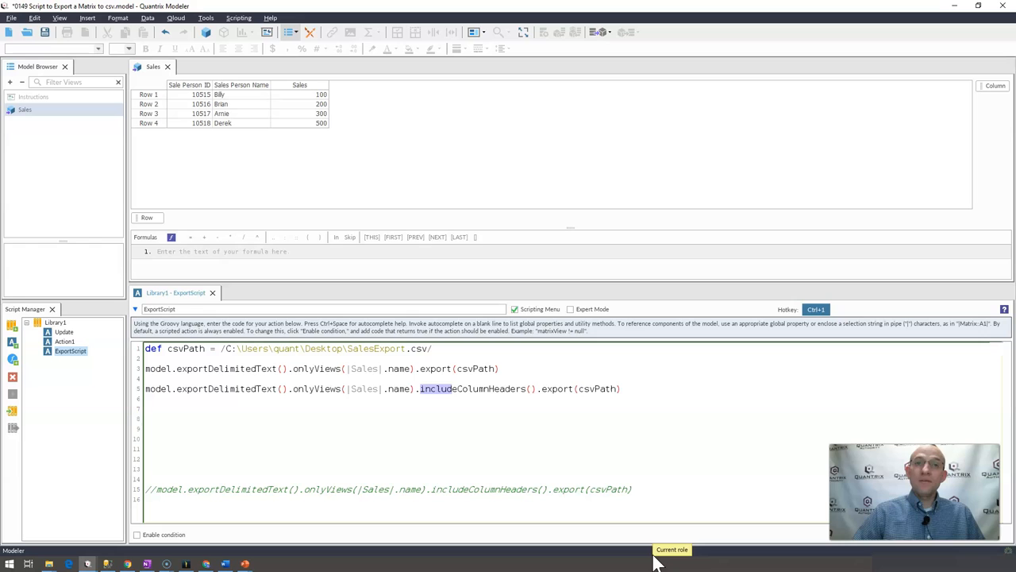